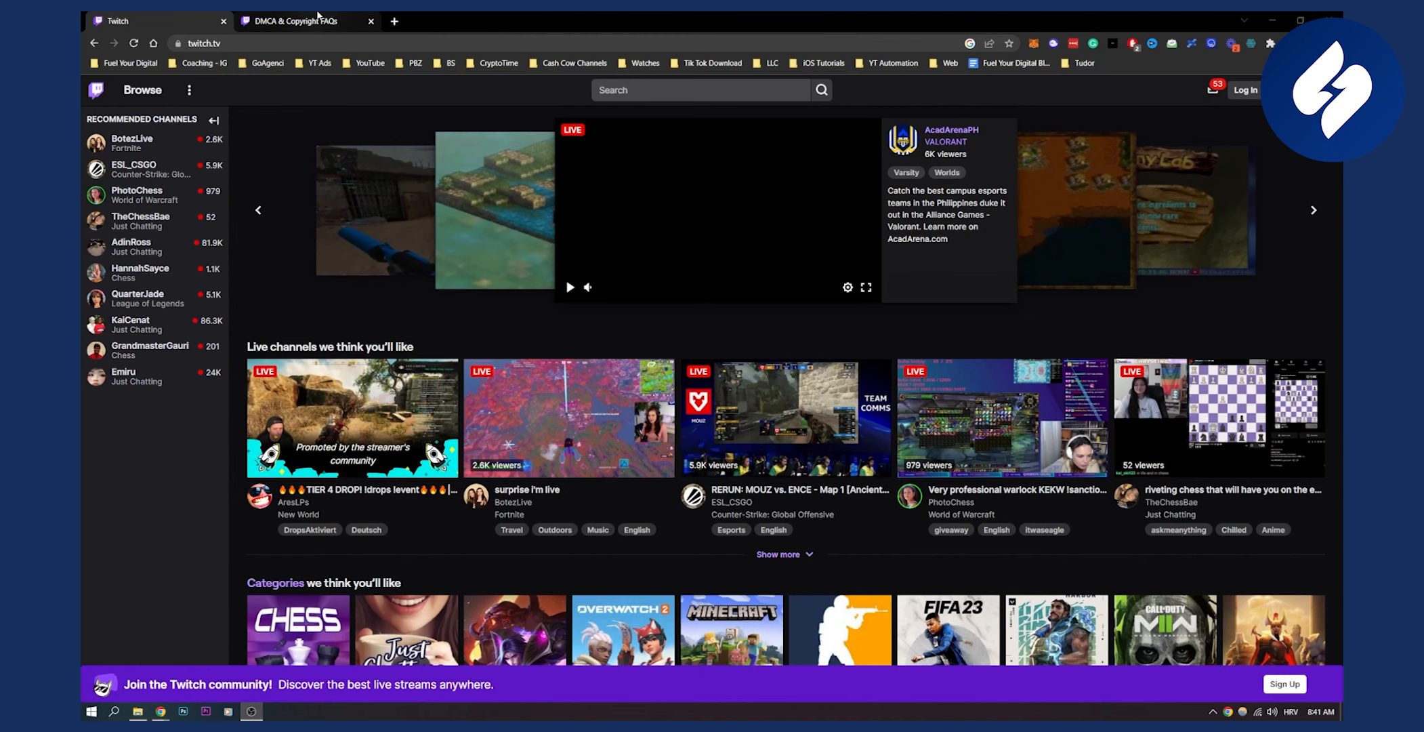
Step: Switch to the DMCA & Copyright FAQs tab at the Copyright Claims Manager section
{"action": "left_click", "coordinate": [295, 21]}
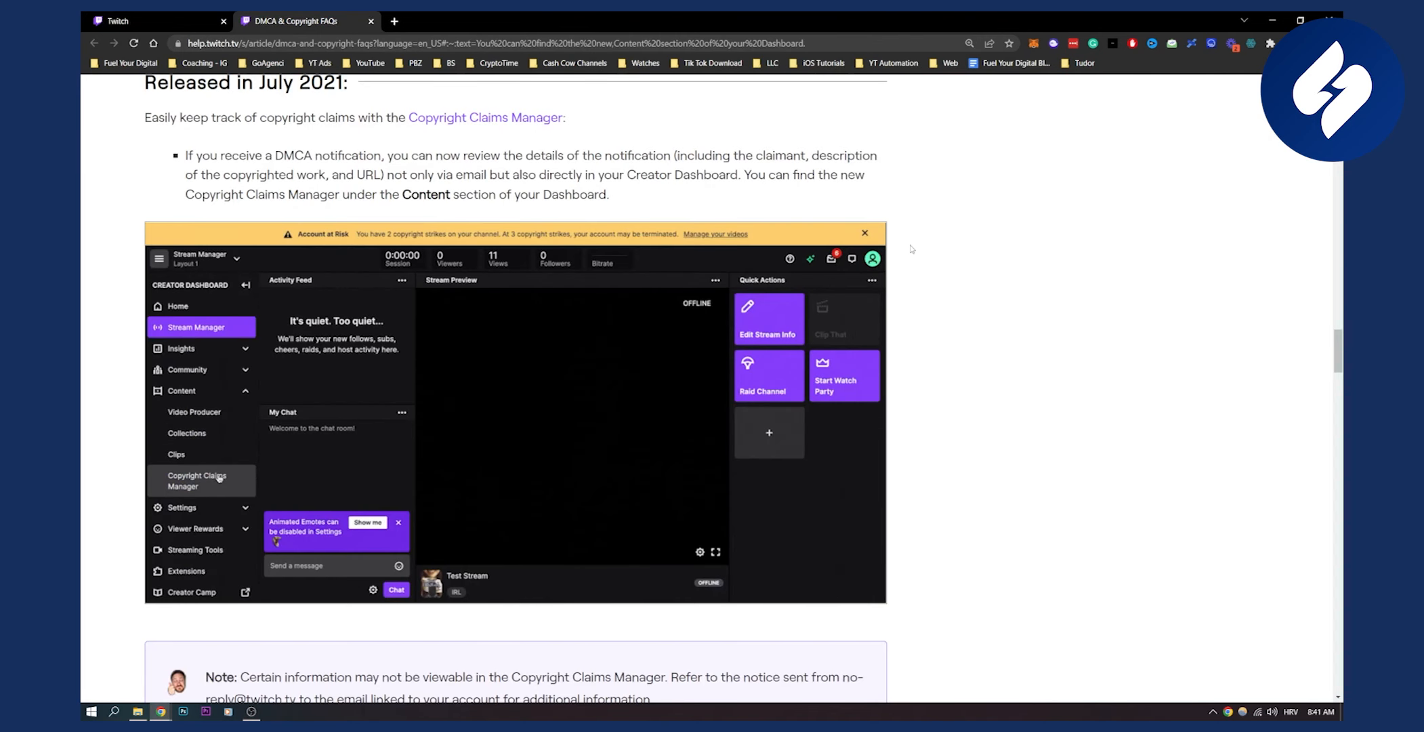
{"action": "left_click", "coordinate": [198, 480]}
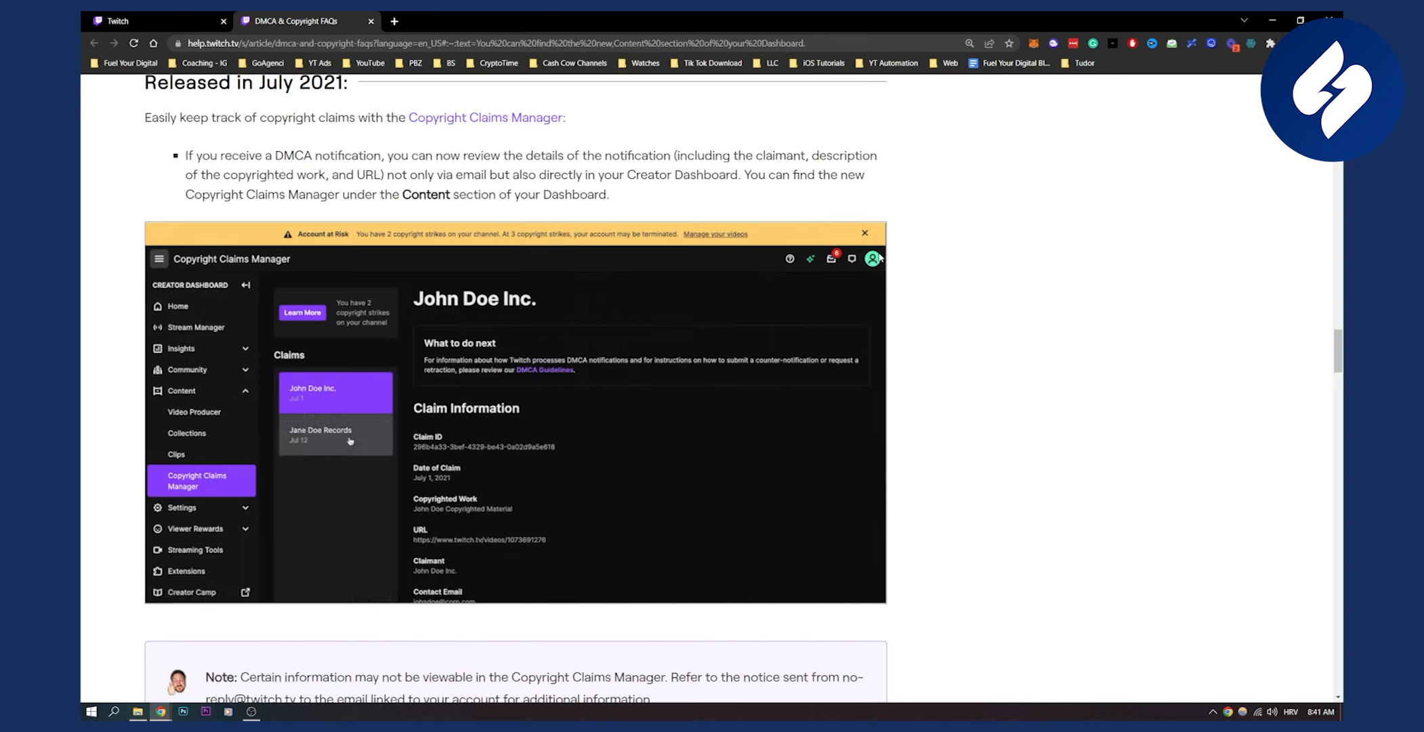
{"action": "left_click", "coordinate": [334, 433]}
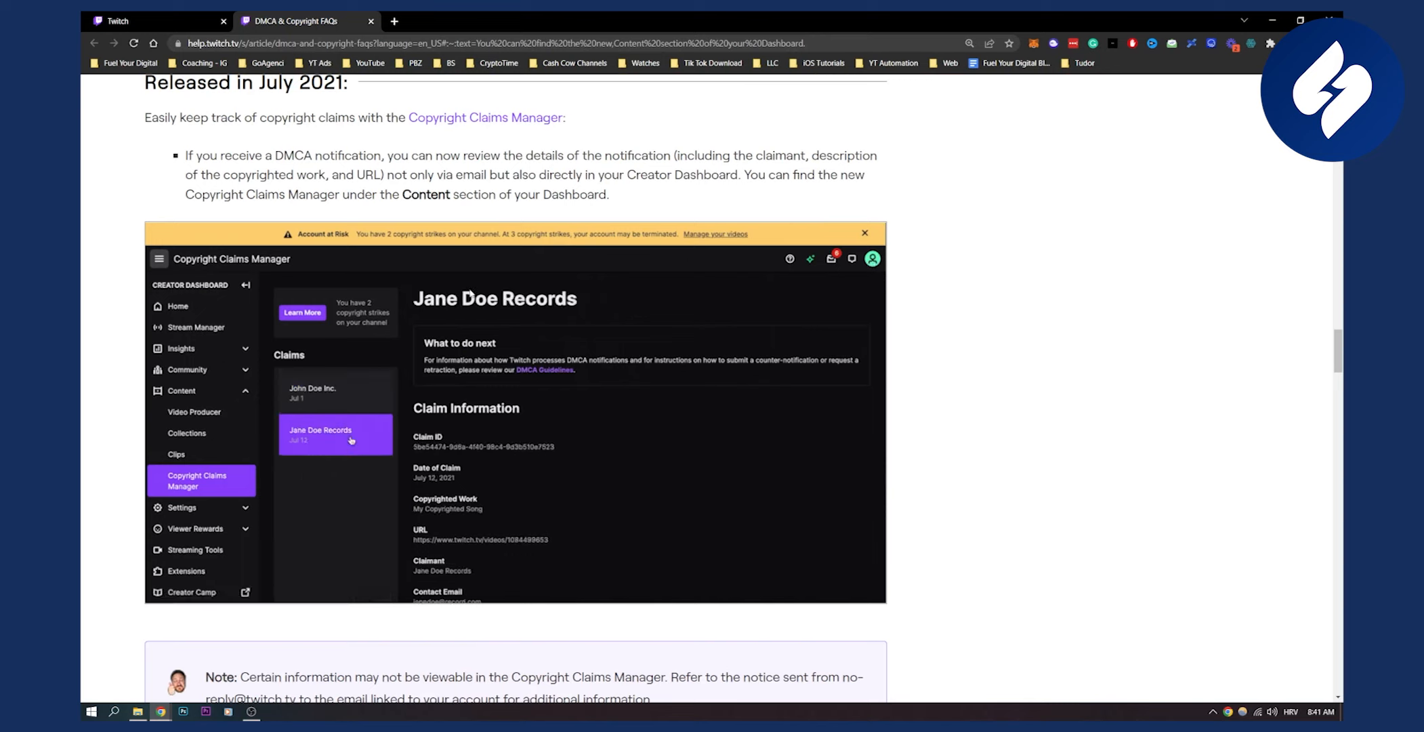
{"action": "left_click", "coordinate": [195, 326]}
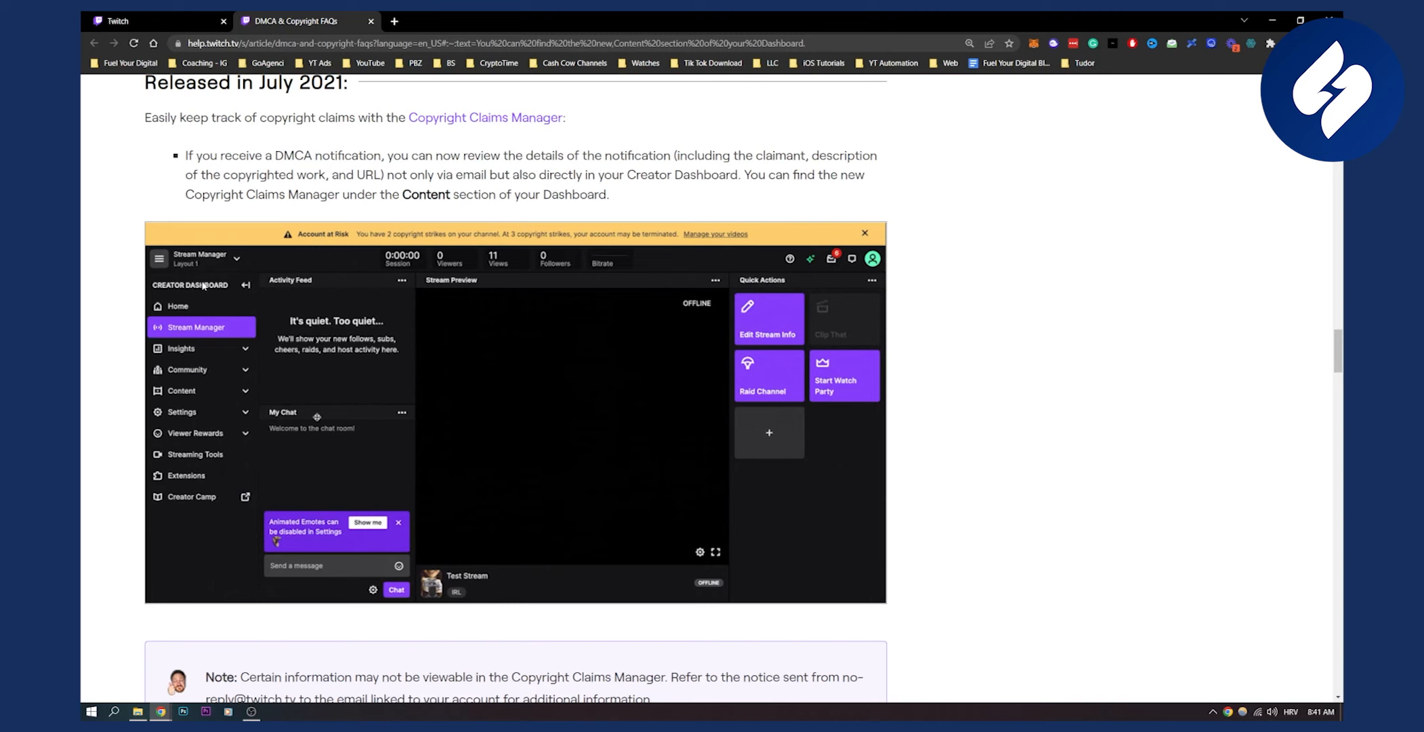
{"action": "left_click", "coordinate": [181, 390]}
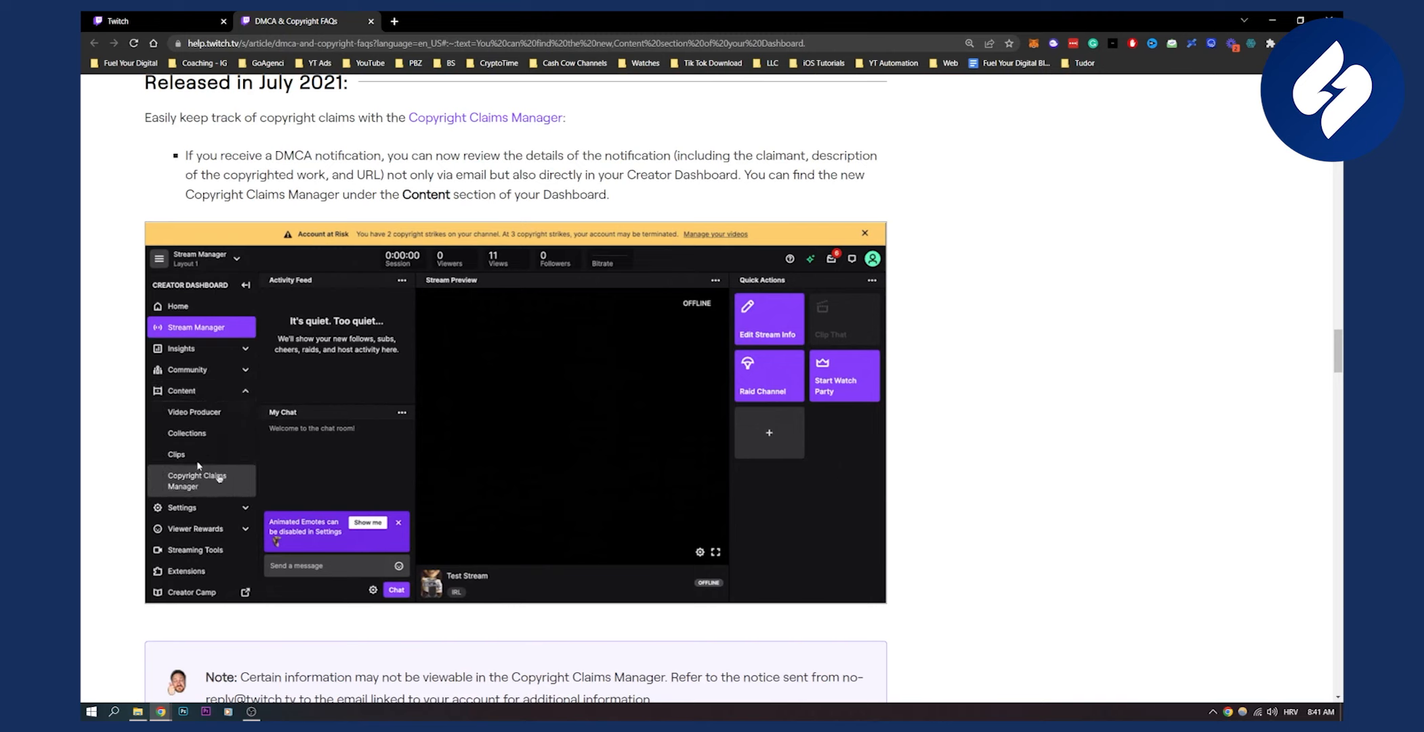
{"action": "left_click", "coordinate": [197, 480]}
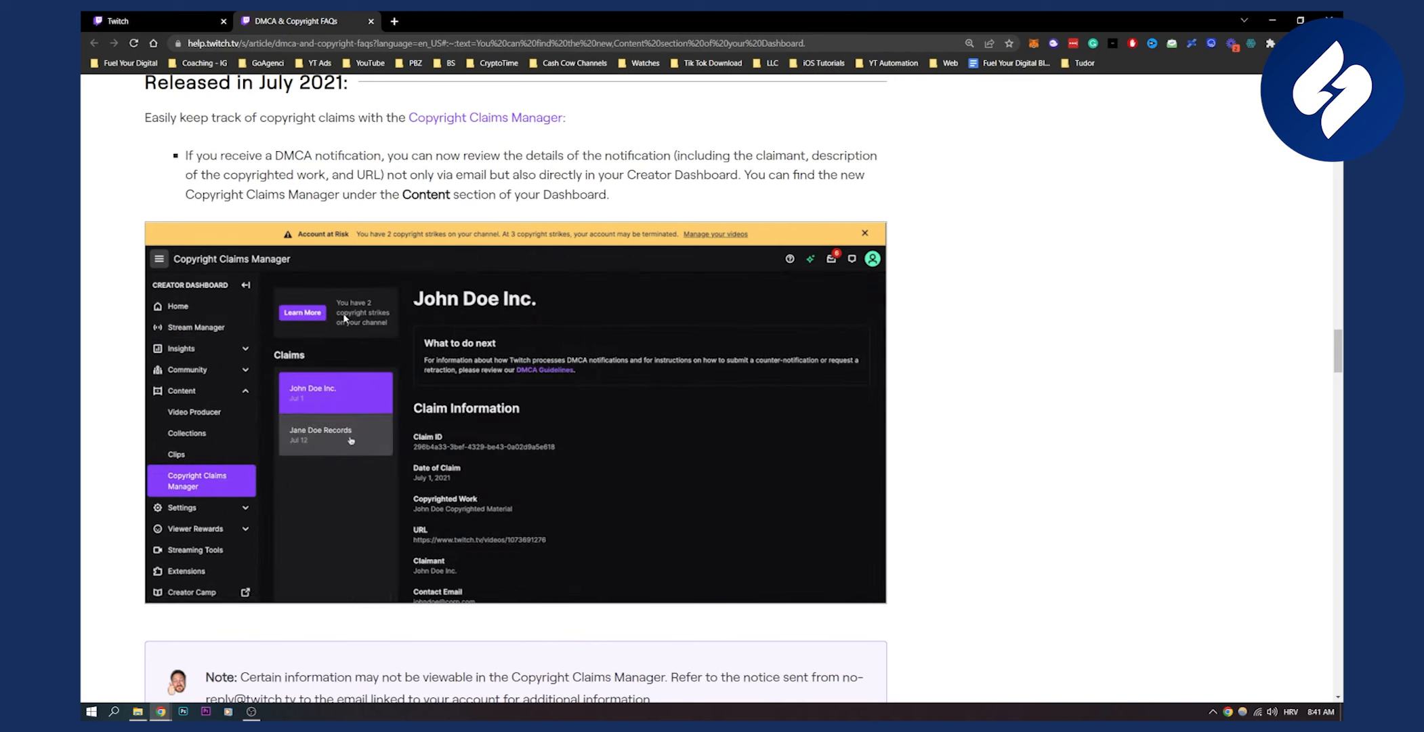
{"action": "left_click", "coordinate": [334, 435]}
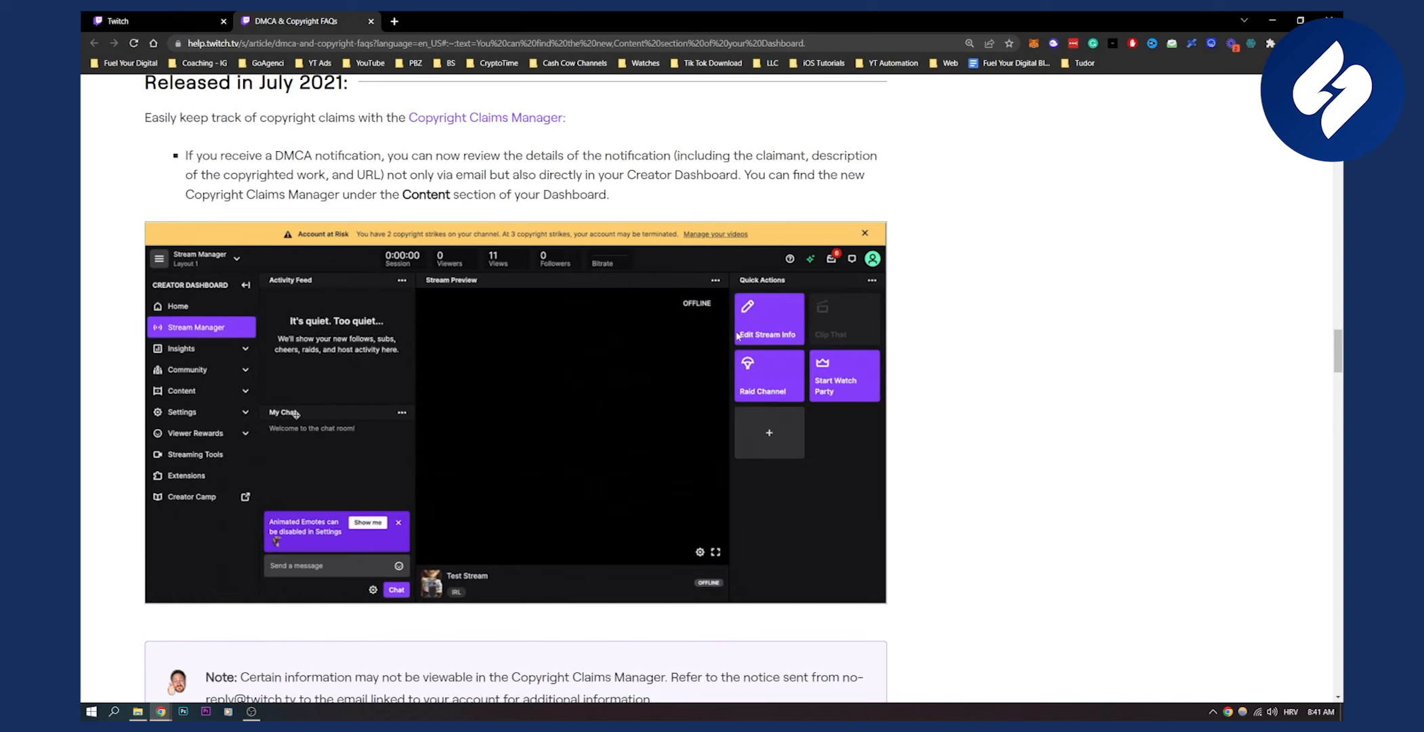
{"action": "left_click", "coordinate": [180, 391]}
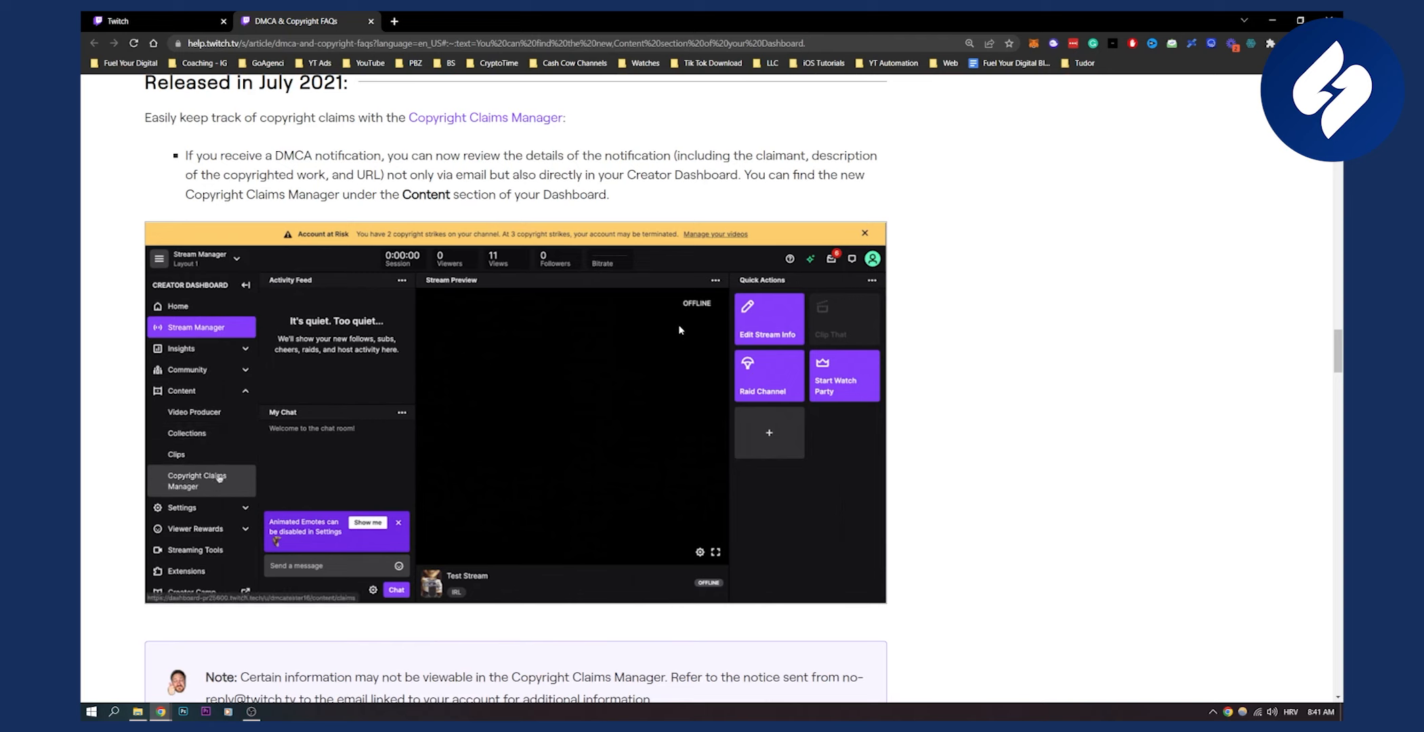
{"action": "left_click", "coordinate": [197, 481]}
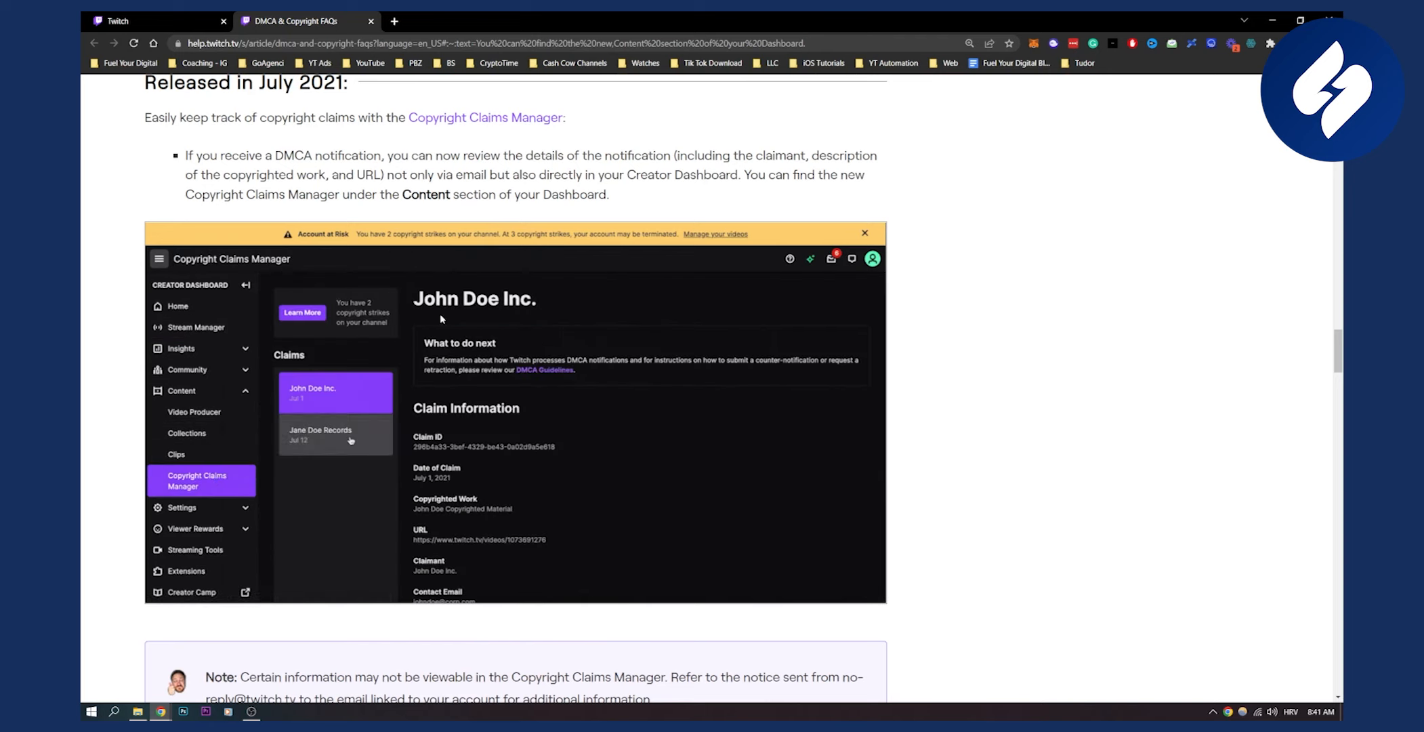
{"action": "left_click", "coordinate": [335, 433]}
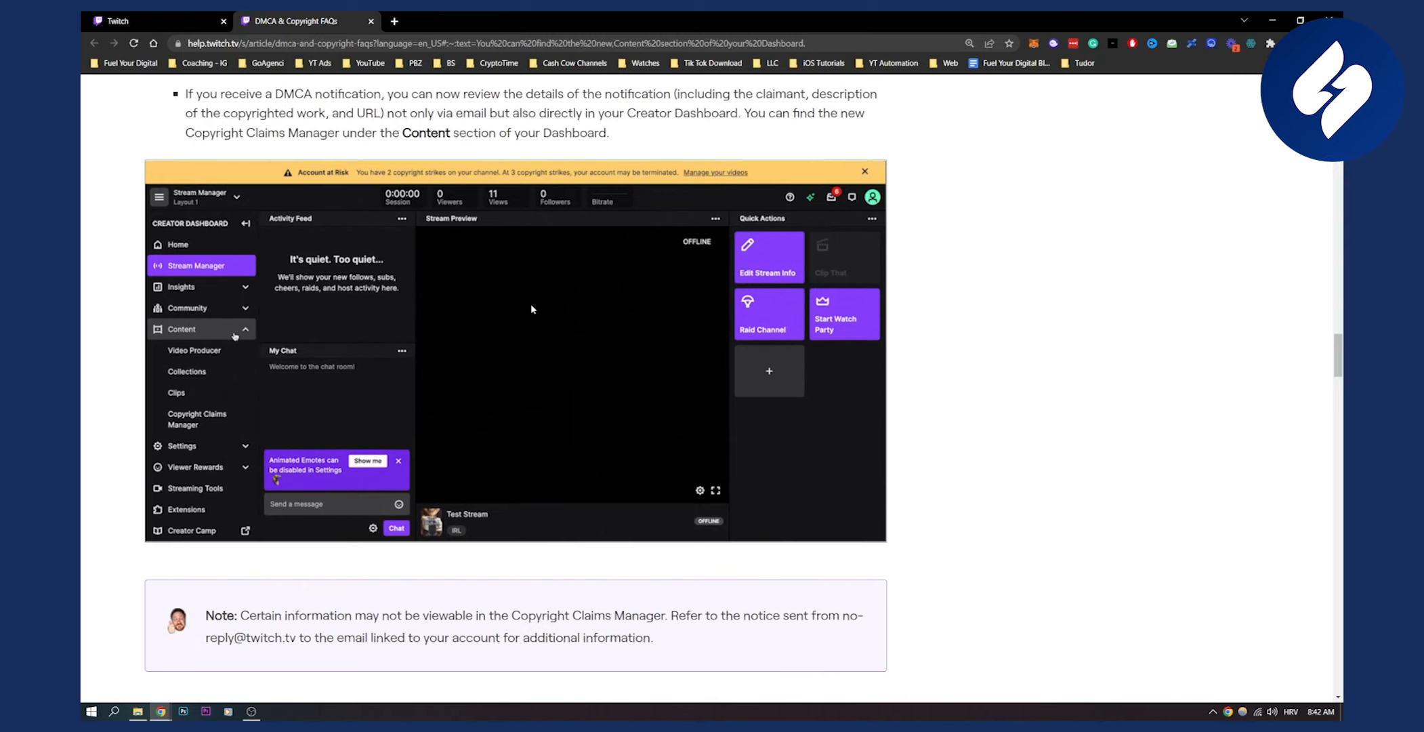
{"action": "scroll", "scroll_direction": "down", "scroll_amount": 3}
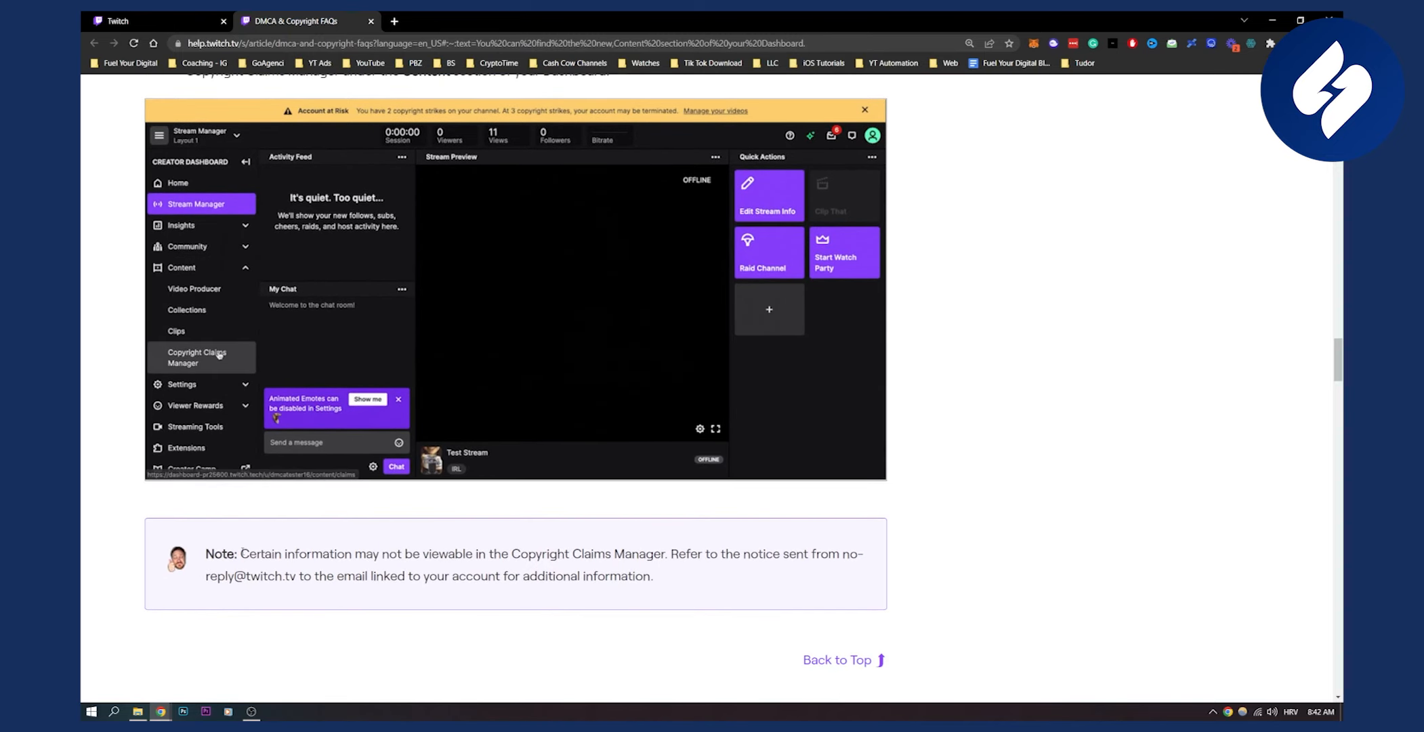
{"action": "left_click", "coordinate": [197, 357]}
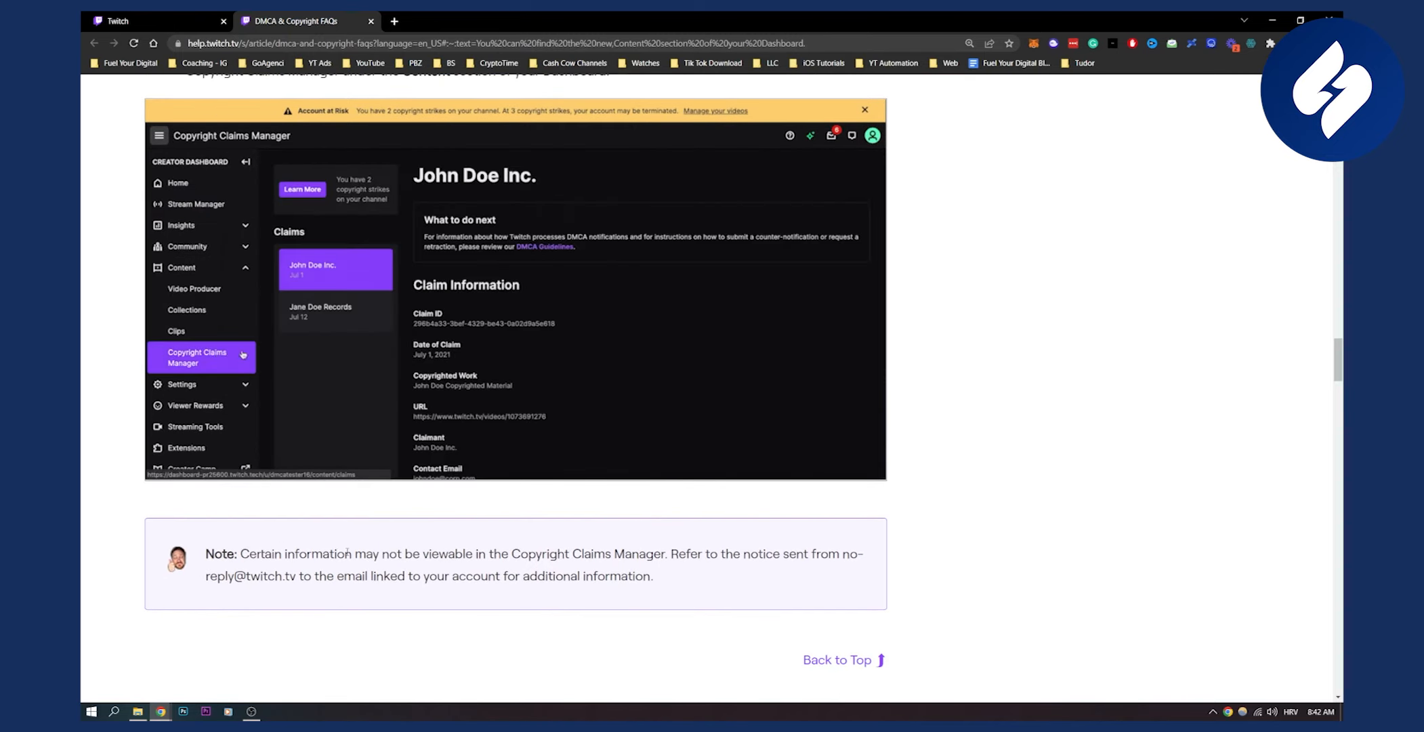
{"action": "mouse_move", "coordinate": [350, 312]}
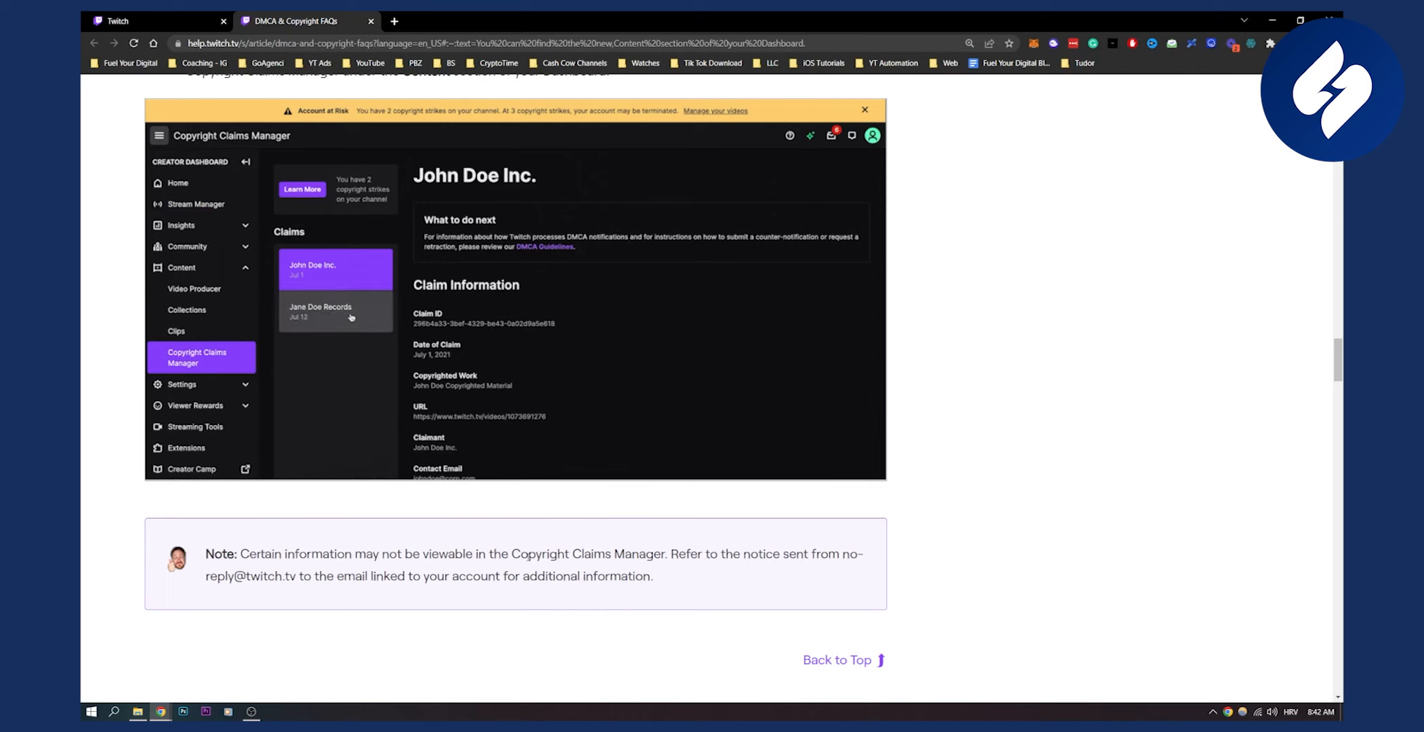
{"action": "left_click", "coordinate": [335, 310]}
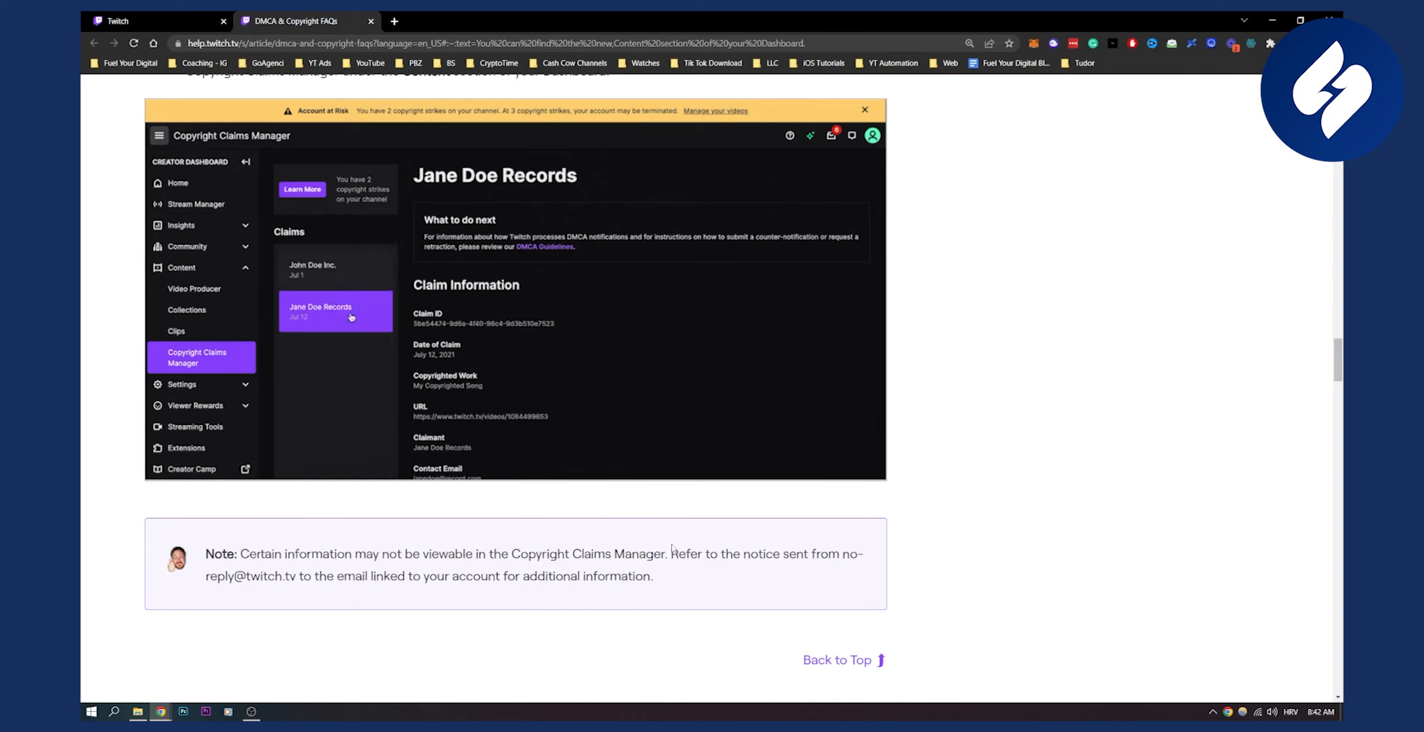
{"action": "left_click", "coordinate": [196, 203]}
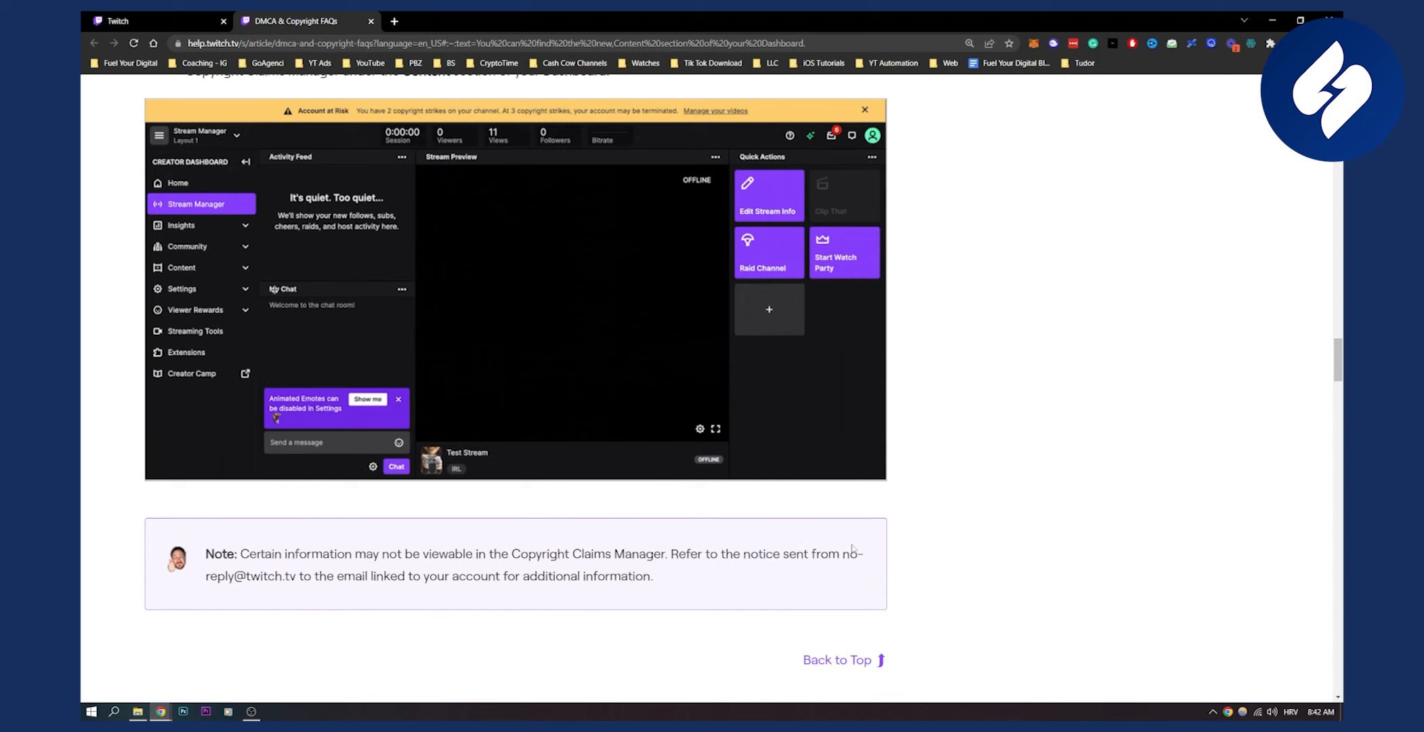
{"action": "left_click", "coordinate": [181, 267]}
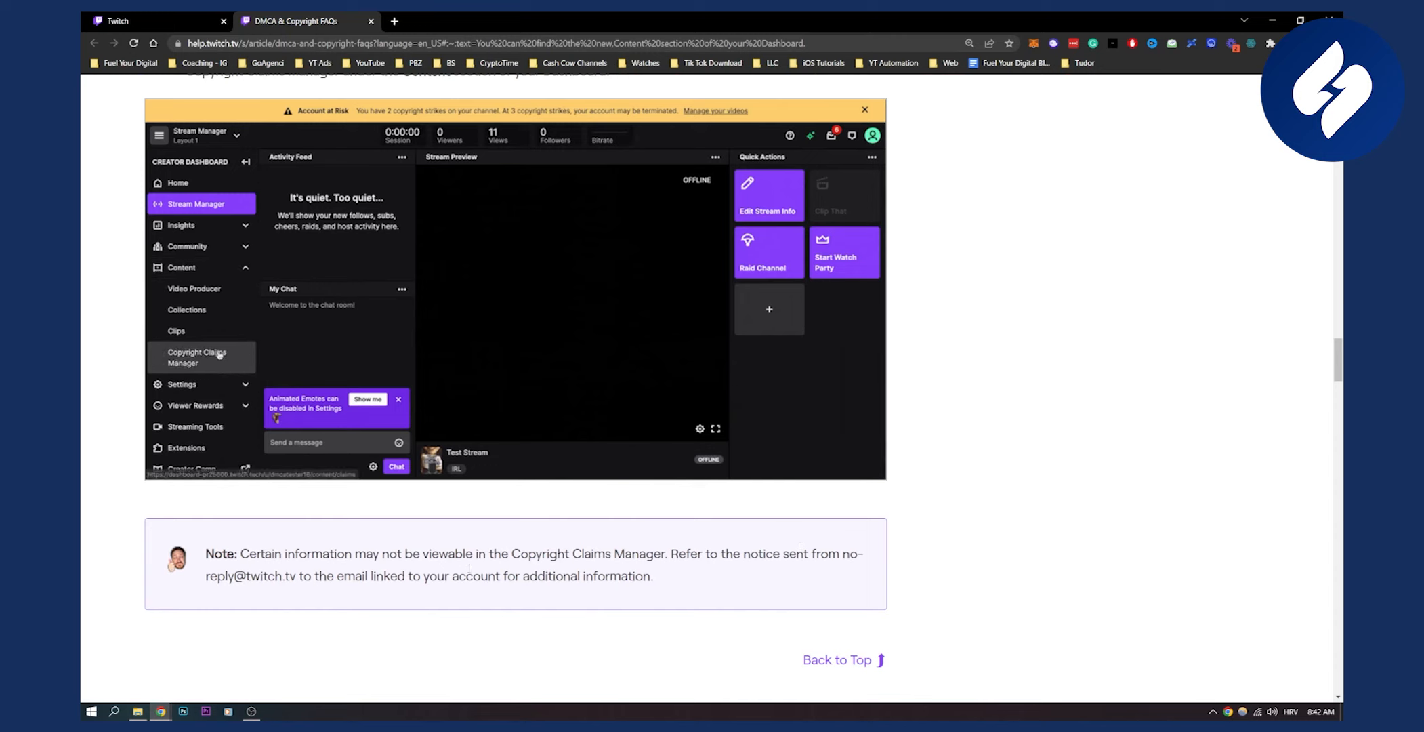
{"action": "left_click", "coordinate": [197, 357]}
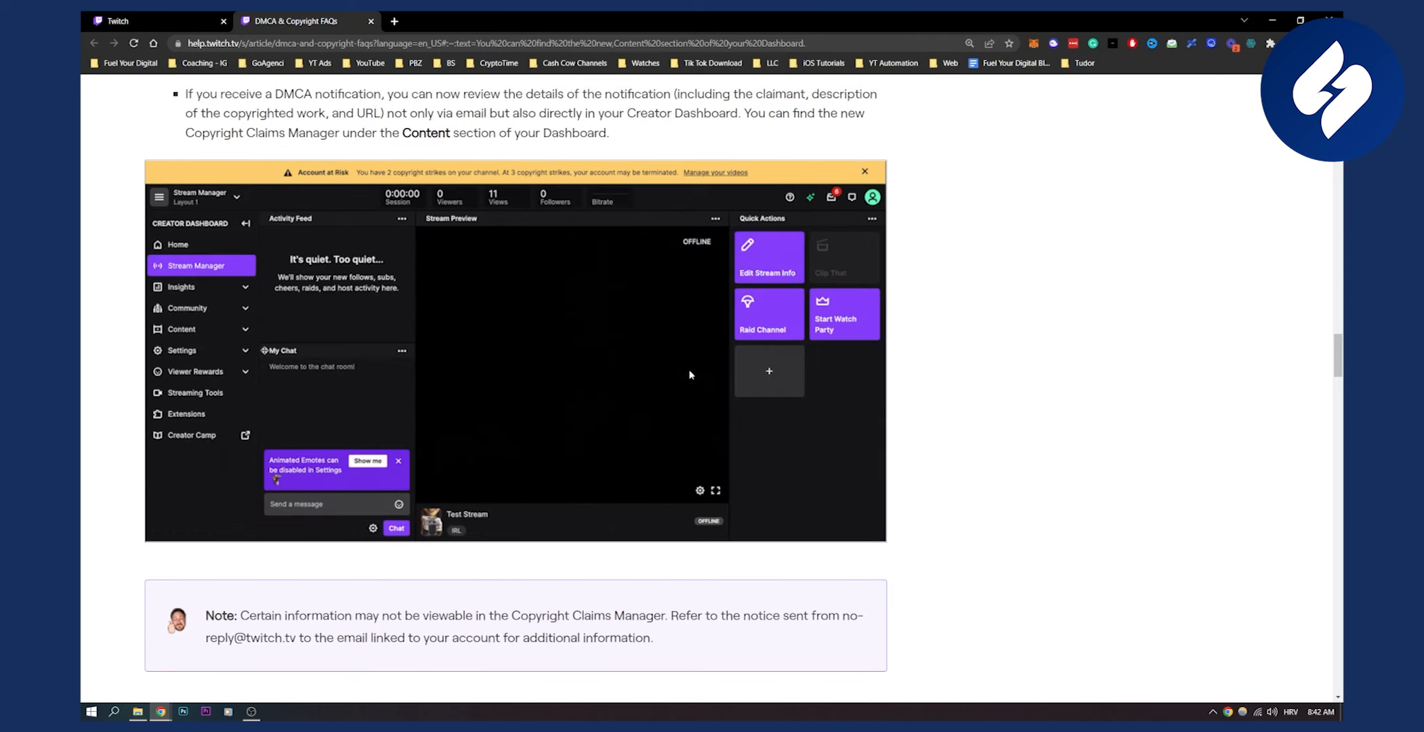
Step: Follow the looping demo through John Doe Inc. until Jane Doe Records' claim details appear
{"action": "left_click", "coordinate": [181, 329]}
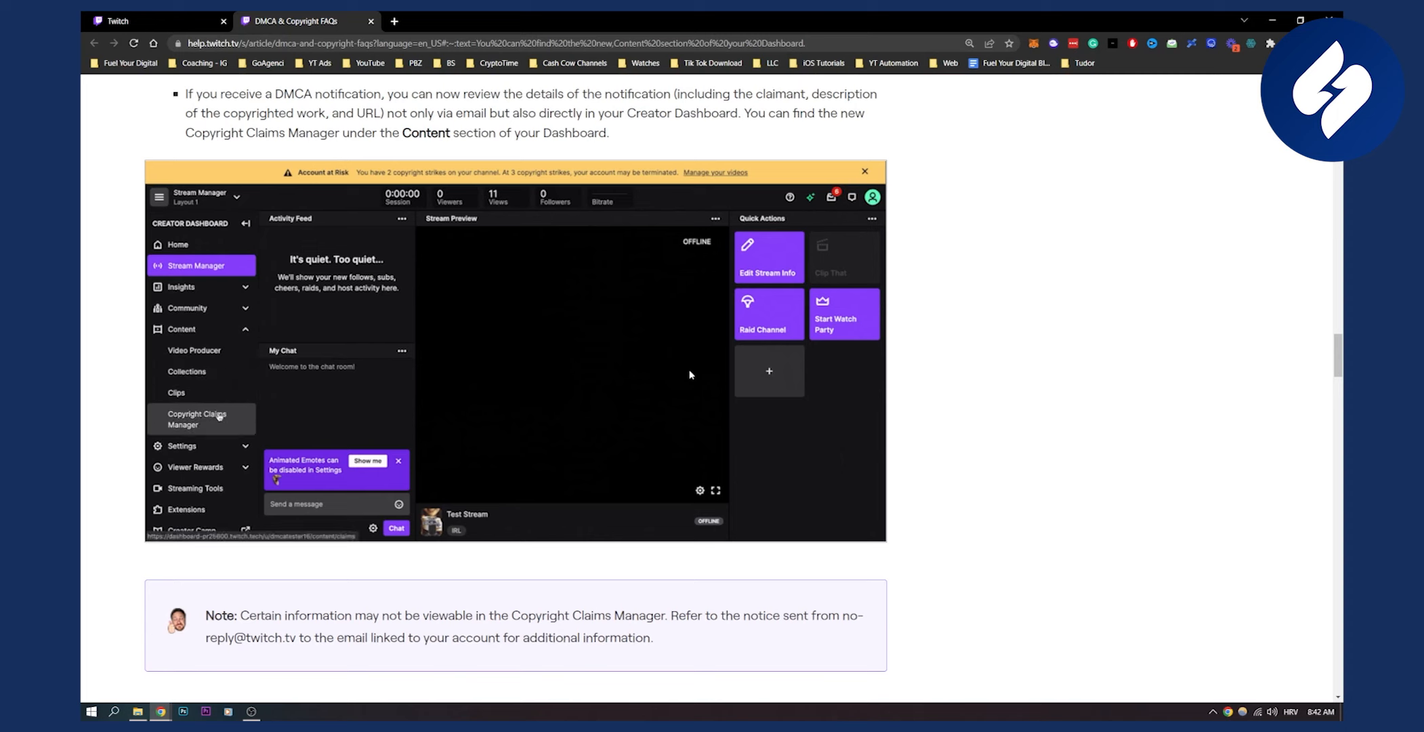
{"action": "left_click", "coordinate": [197, 419]}
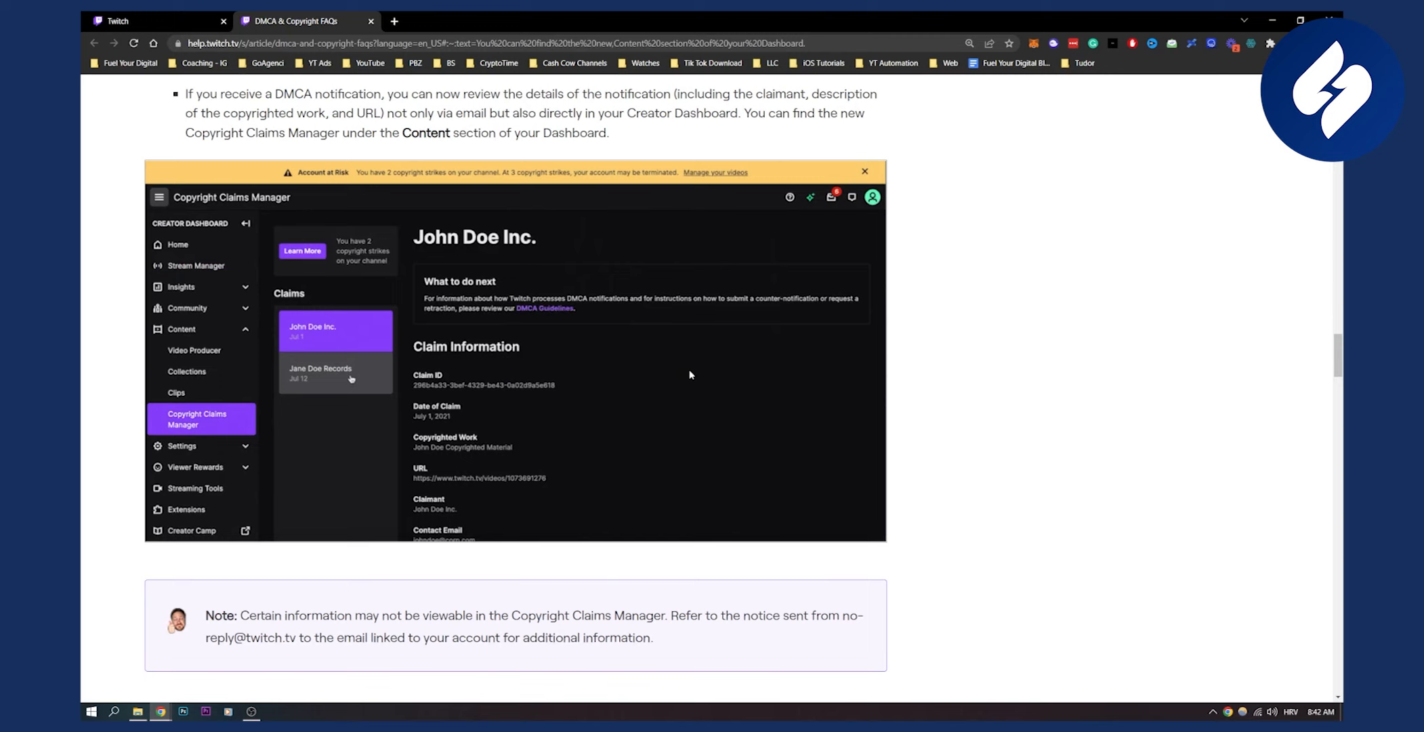
{"action": "left_click", "coordinate": [335, 372]}
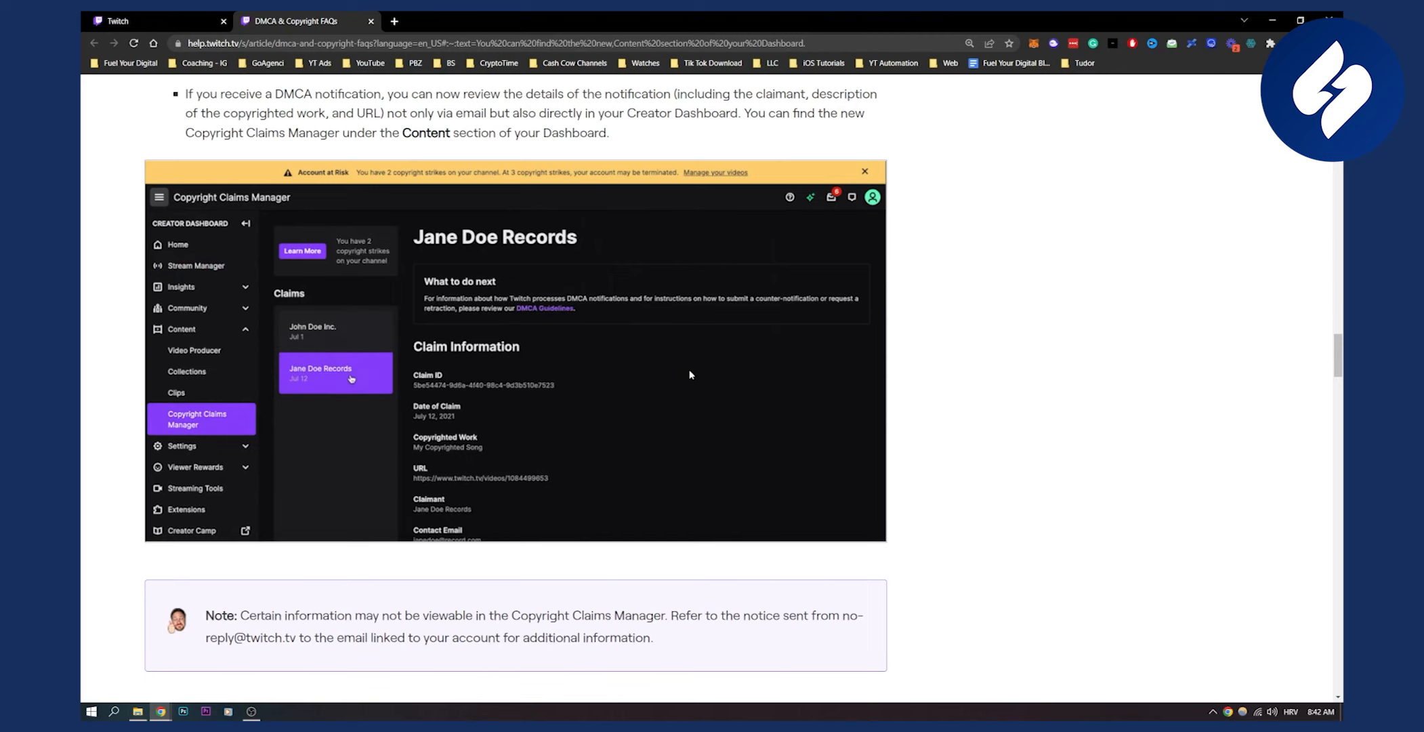